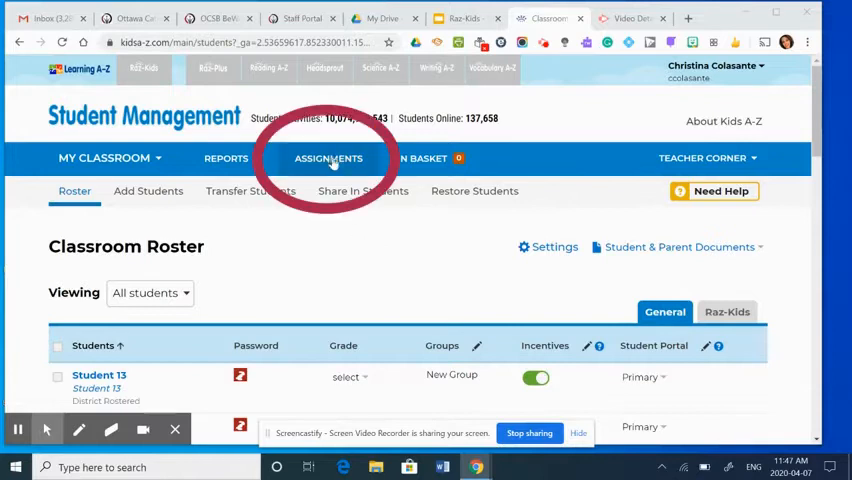
Step: Open the Assignments page and scroll down to the existing Raz-Kids assignments
left_click(328, 158)
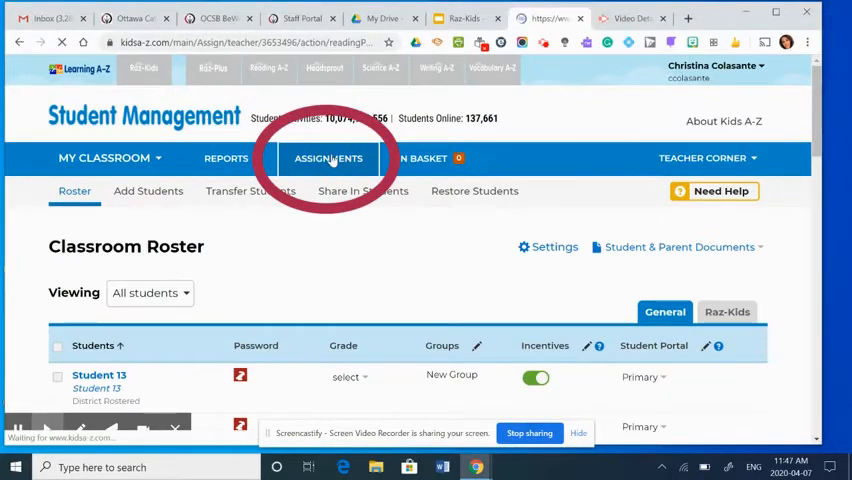
left_click(328, 158)
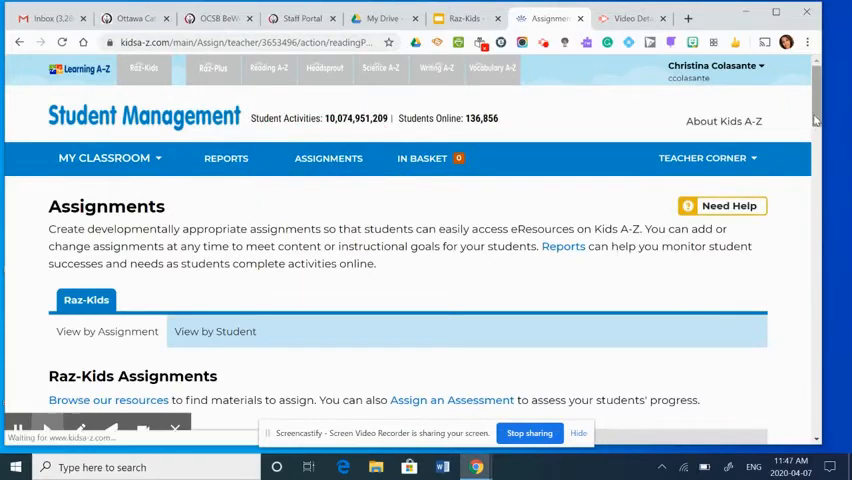
scroll("down", 3)
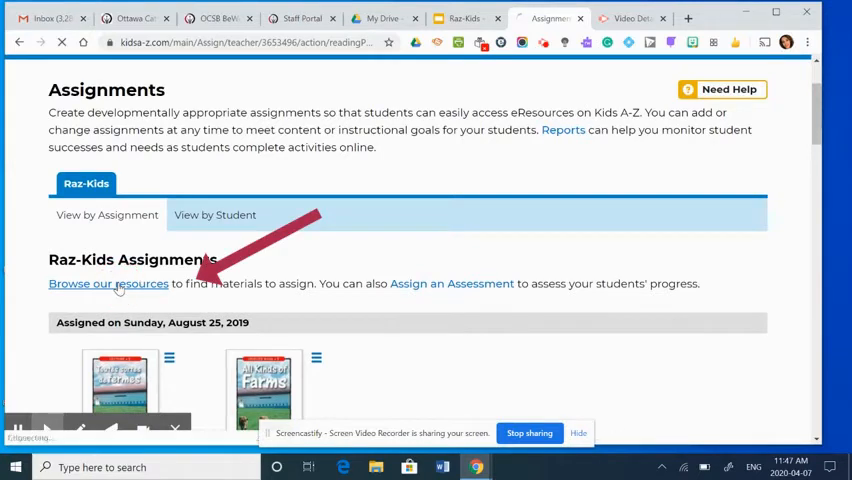
Step: Browse Leveled Books filtered to reading level I fiction, listing 14 books
left_click(108, 283)
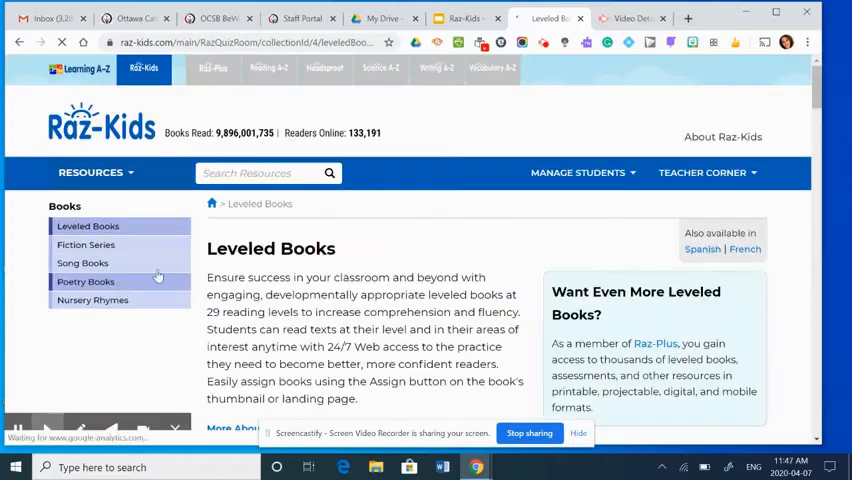
scroll("down", 3)
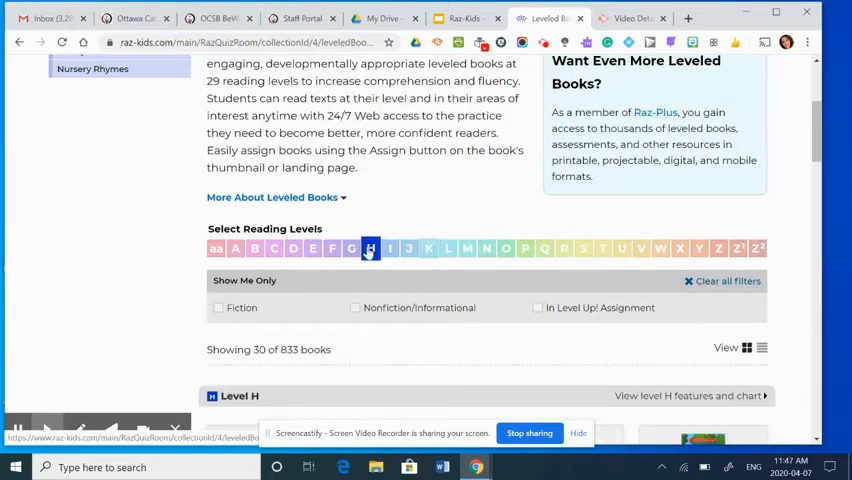
left_click(389, 248)
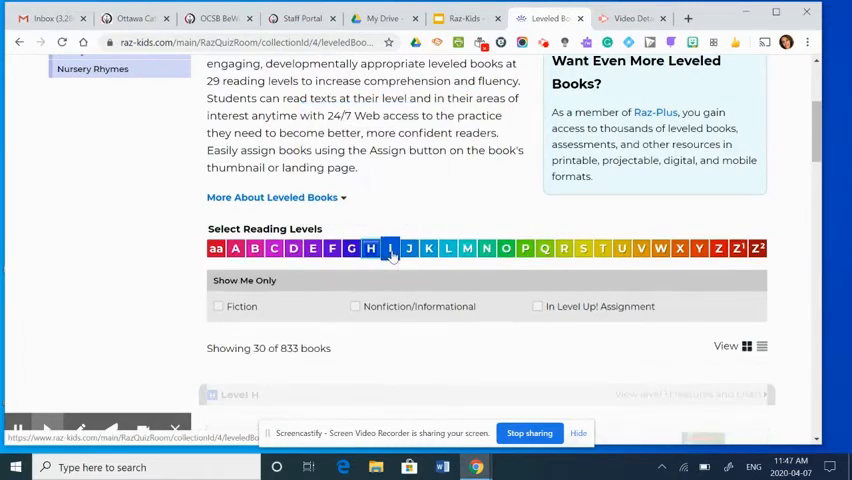
left_click(390, 248)
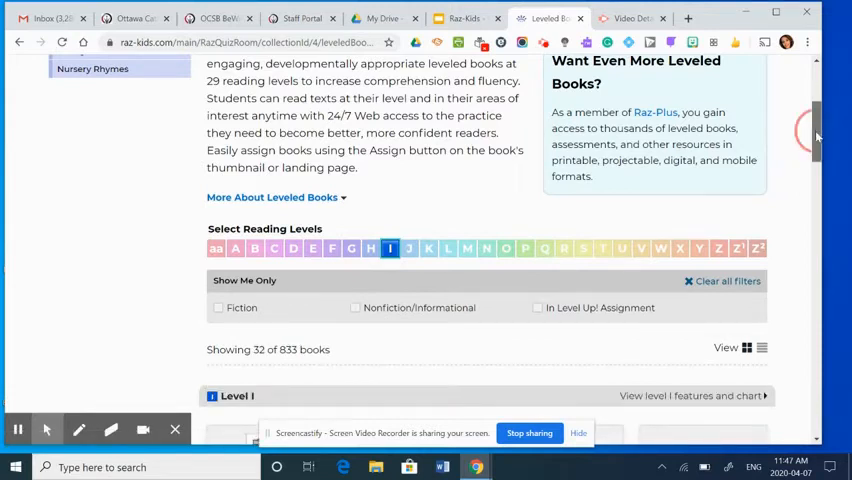
scroll("down", 3)
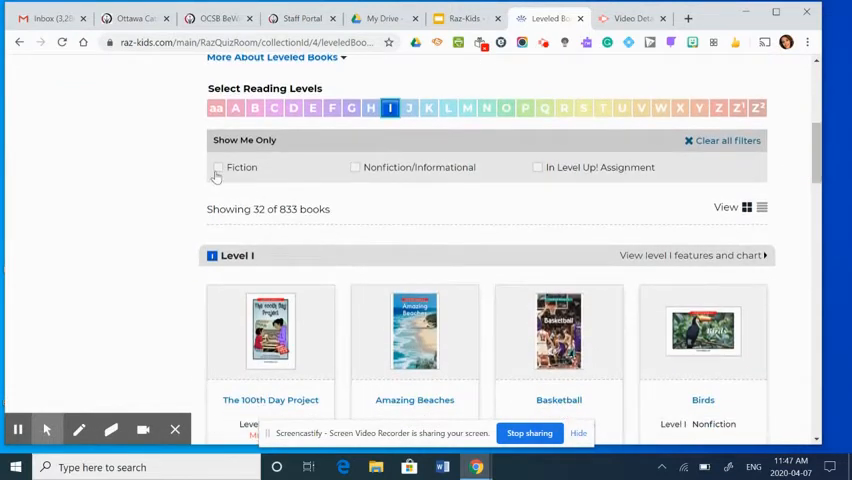
left_click(218, 167)
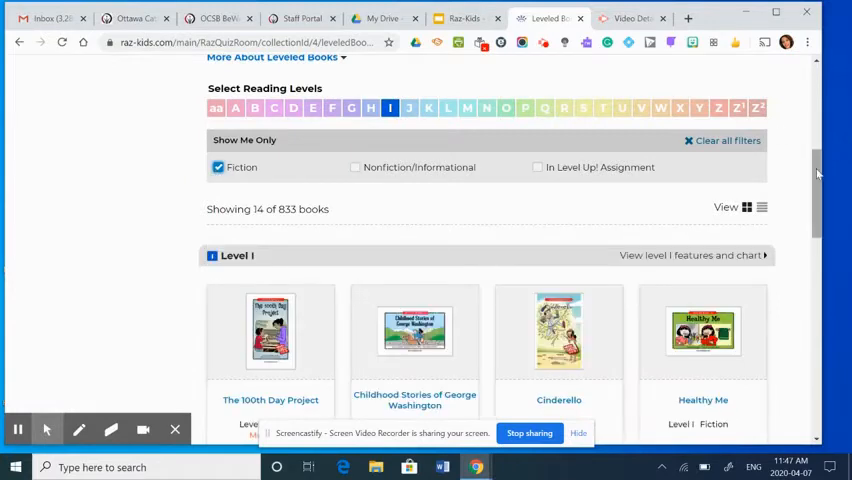
scroll("down", 3)
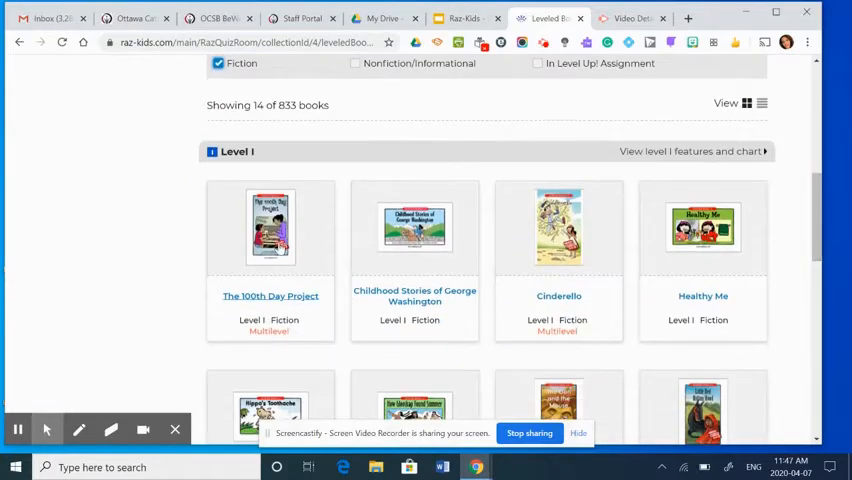
Step: Open The 100th Day Project, preview two more pages, and start assigning it
left_click(270, 225)
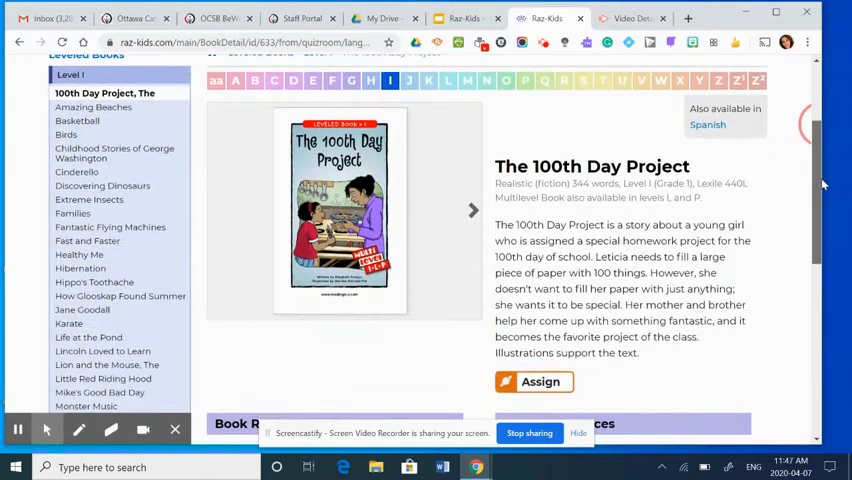
scroll("down", 3)
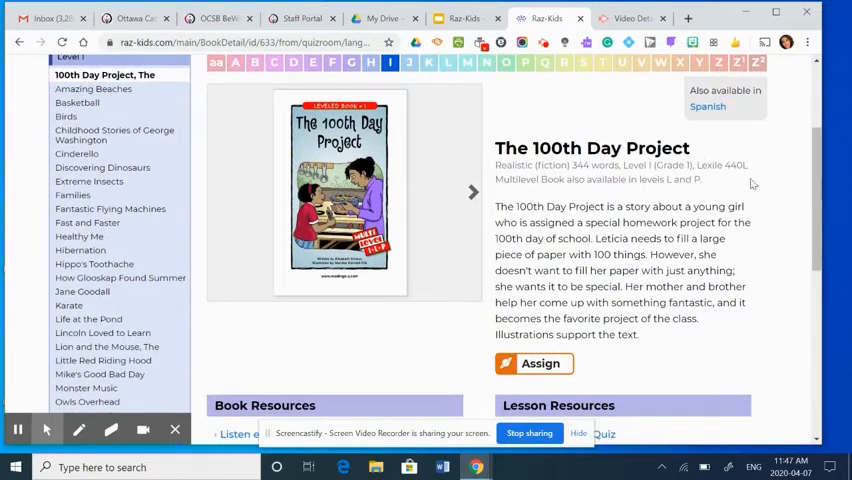
left_click(472, 192)
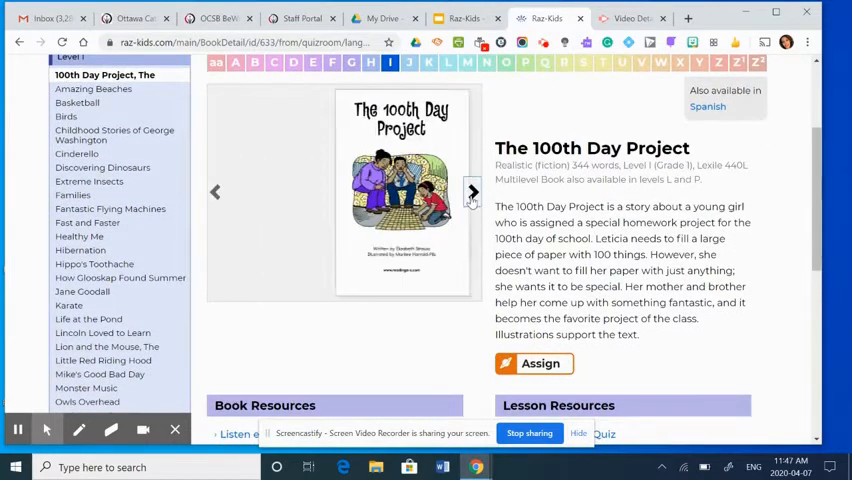
left_click(472, 191)
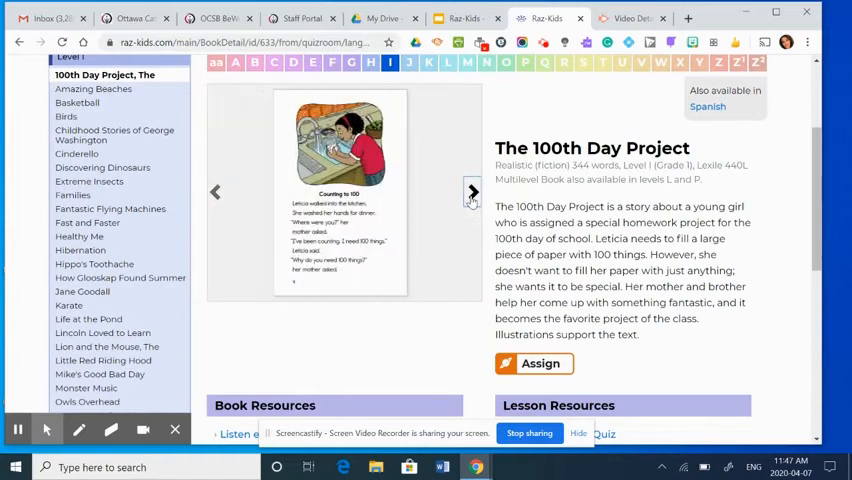
scroll("down", 3)
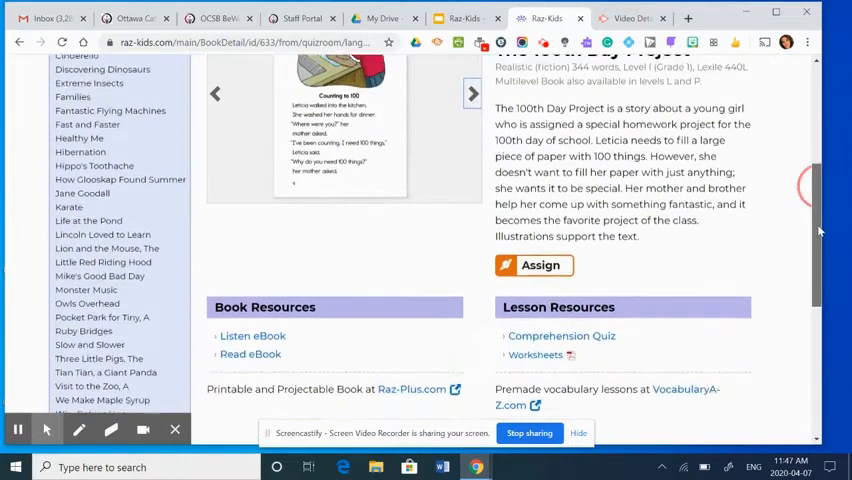
left_click(538, 238)
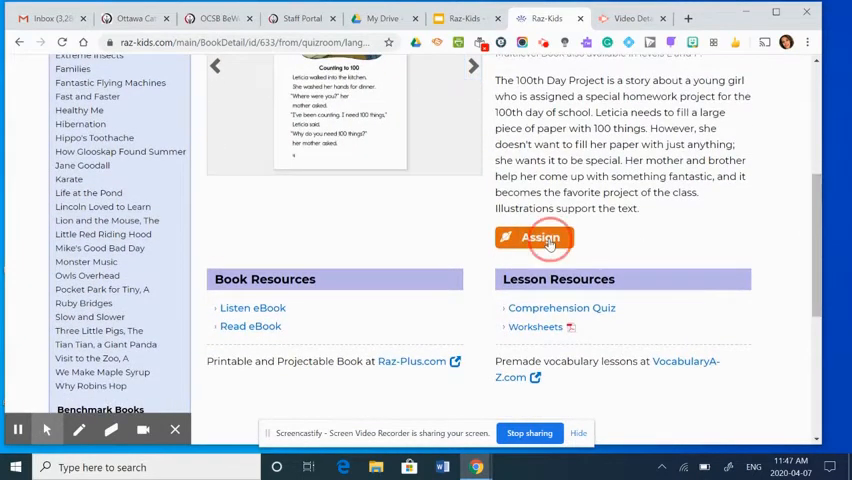
Step: Assign The 100th Day Project to the two Group 1 students
left_click(540, 238)
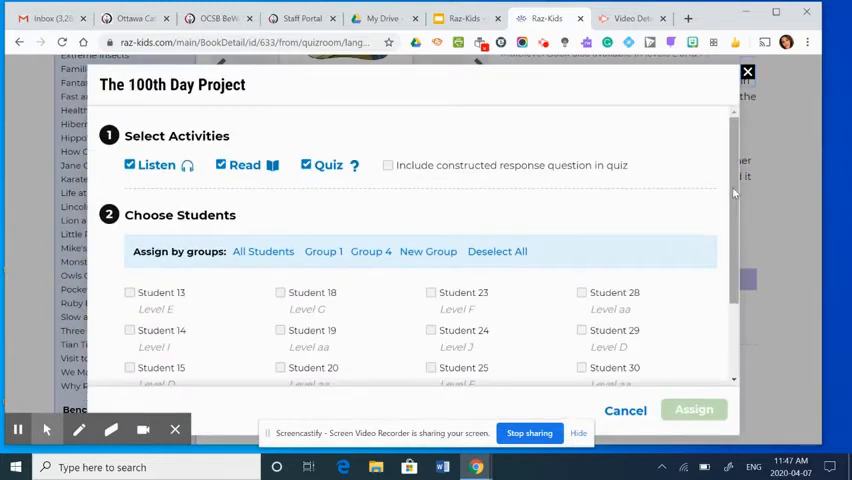
scroll("down", 3)
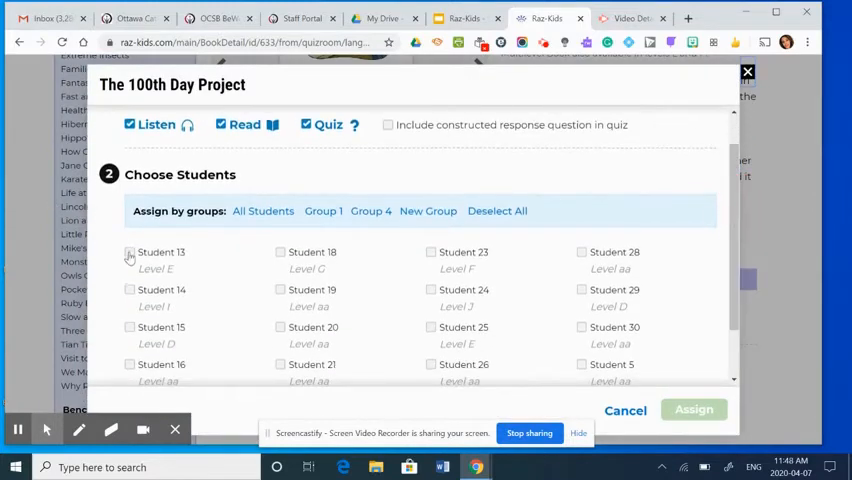
left_click(129, 252)
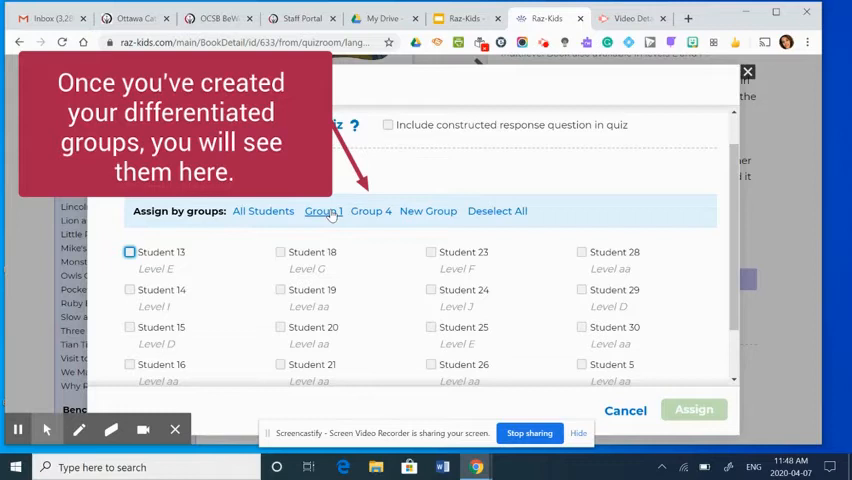
left_click(322, 211)
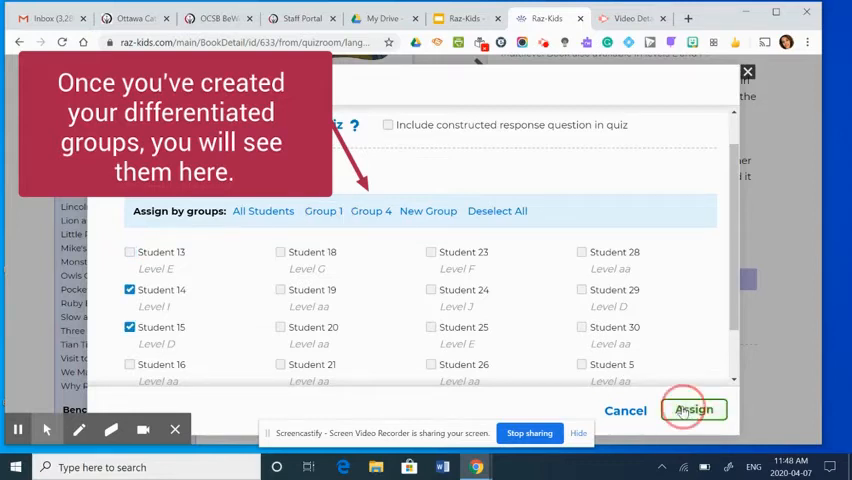
left_click(693, 410)
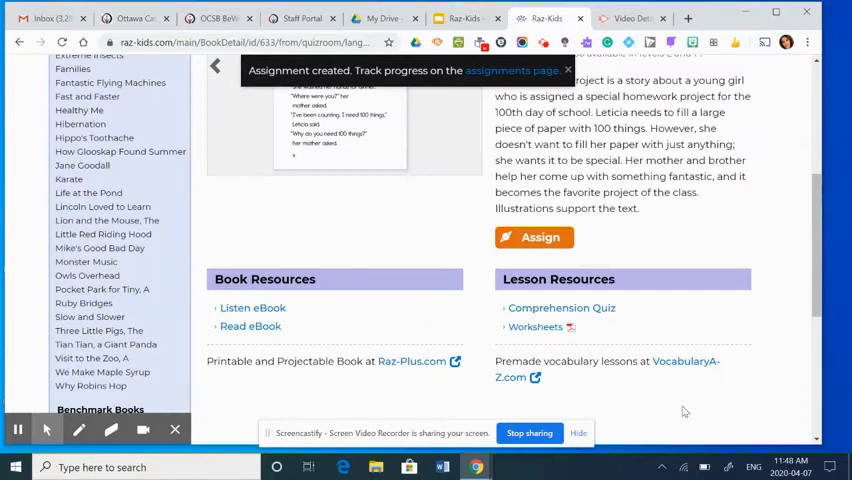
Step: Search resources for 'plants' and scroll the 70 results to Where Plants Grow
scroll("down", 3)
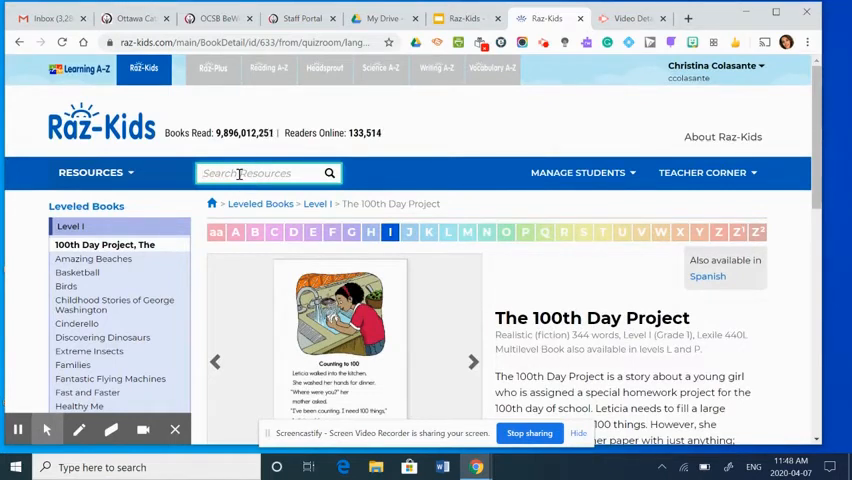
type("plants")
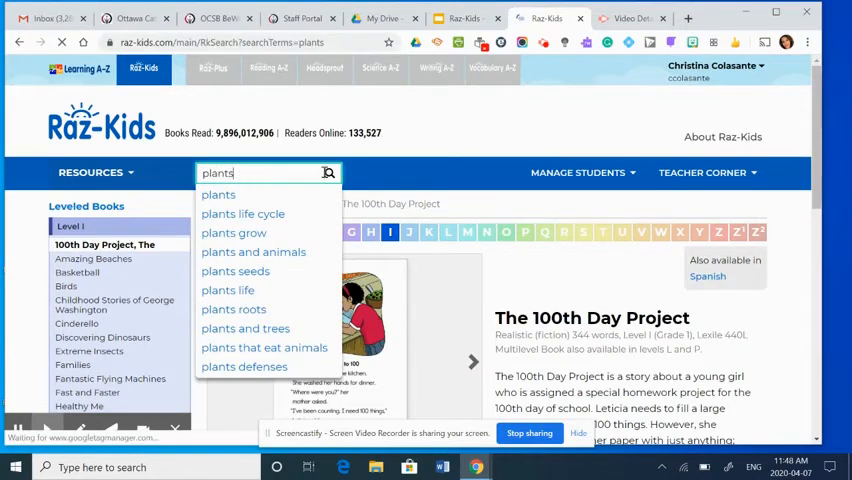
left_click(329, 173)
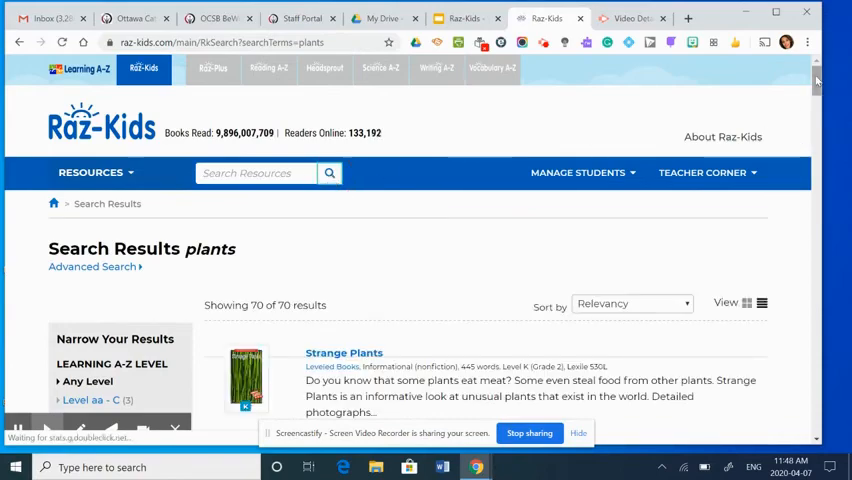
scroll("down", 3)
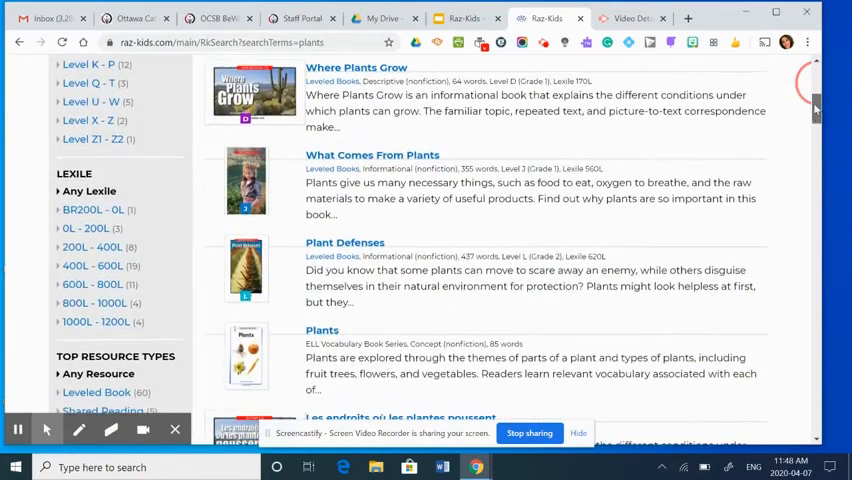
scroll("down", 3)
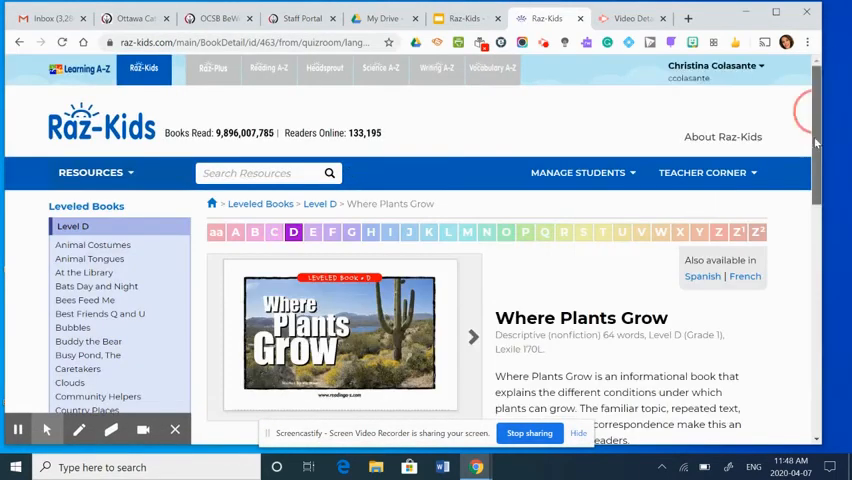
Step: Assign Where Plants Grow to Group 4 after trying All Students and Group 1
scroll("down", 3)
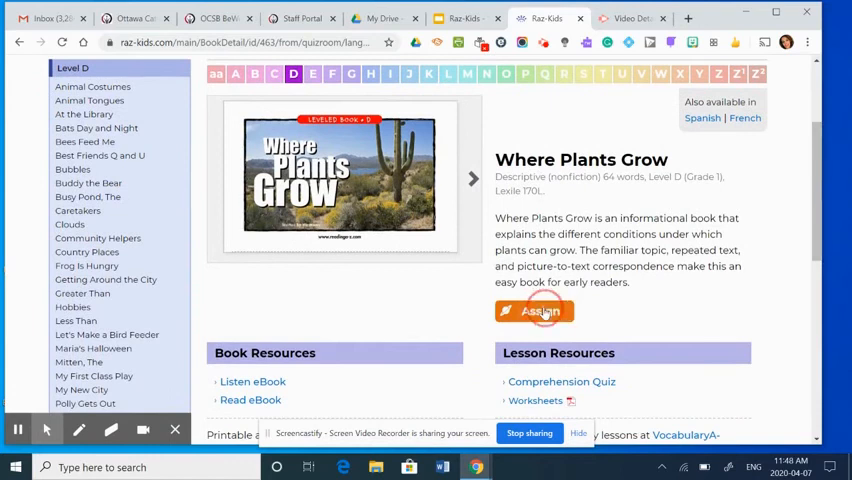
left_click(535, 311)
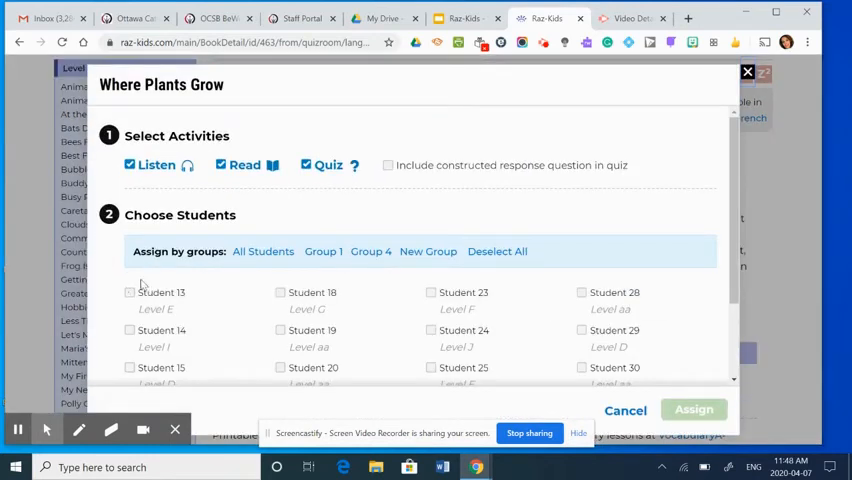
left_click(263, 251)
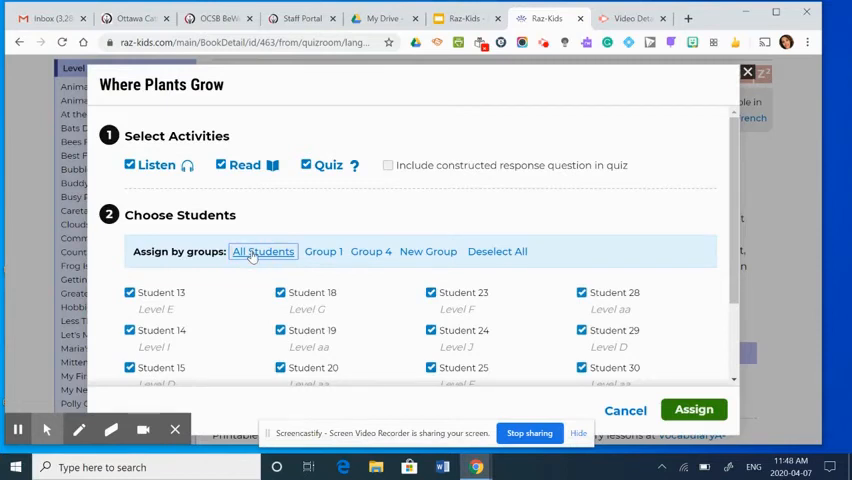
left_click(323, 251)
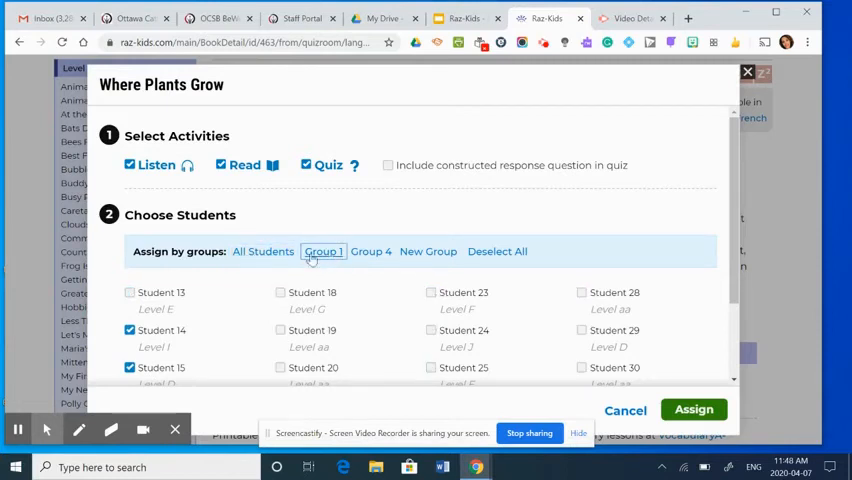
mouse_move(371, 251)
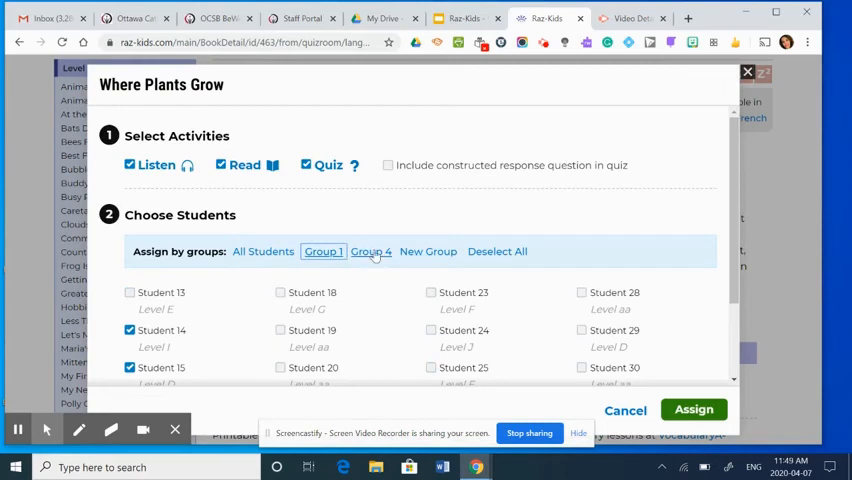
left_click(371, 251)
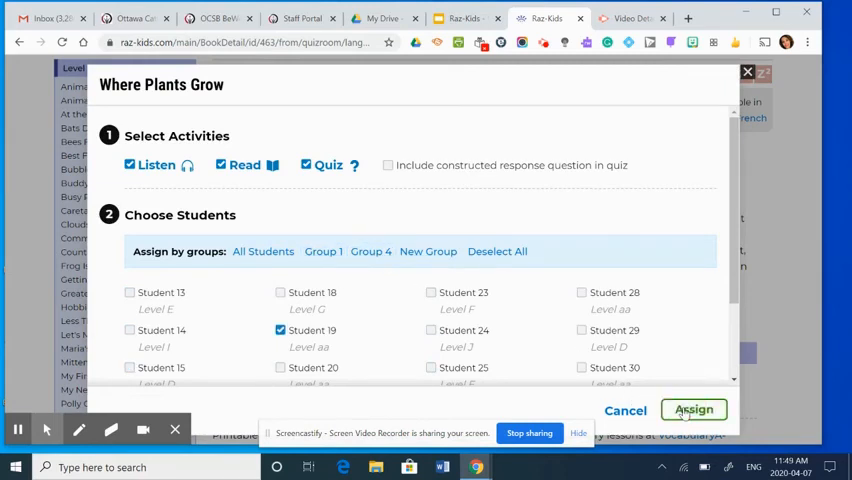
left_click(694, 410)
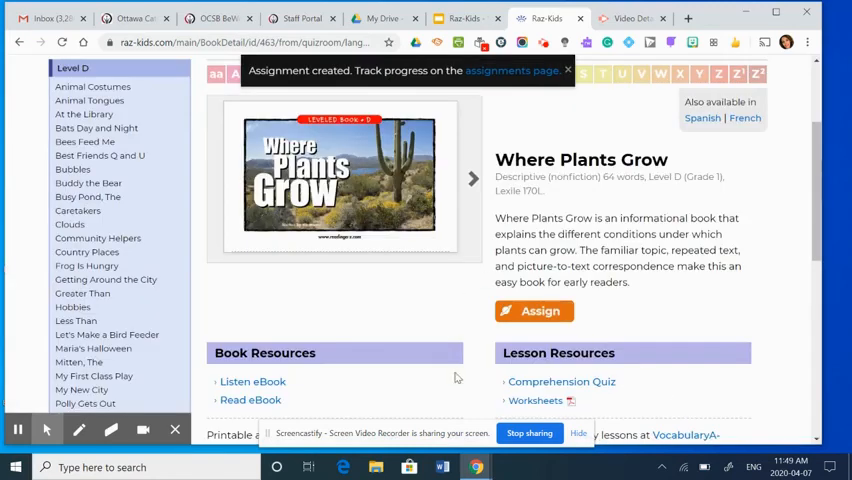